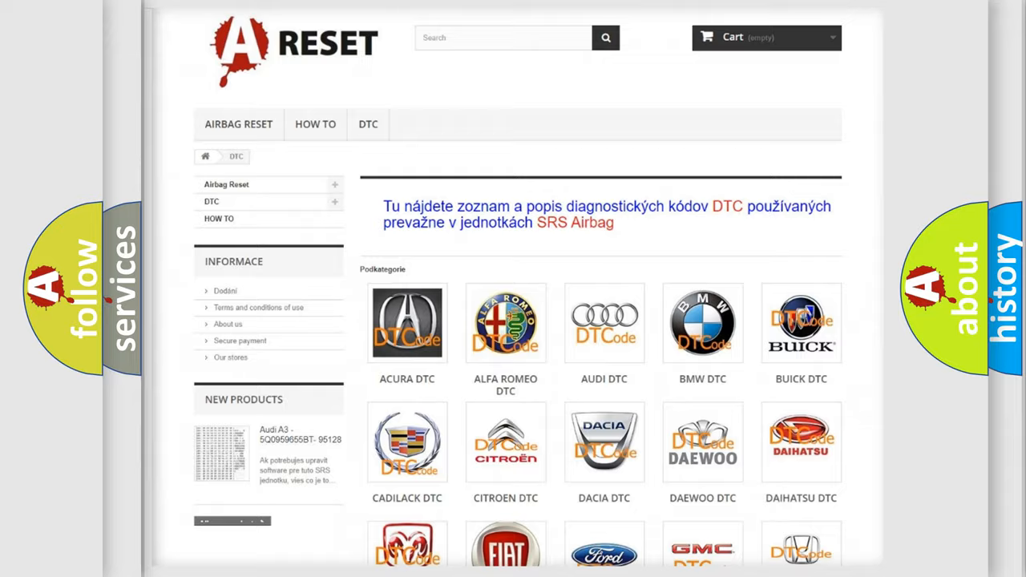
# Open the Jeep DTC page from the DTC category and scroll through its airbag codes
pyautogui.scroll(-3)
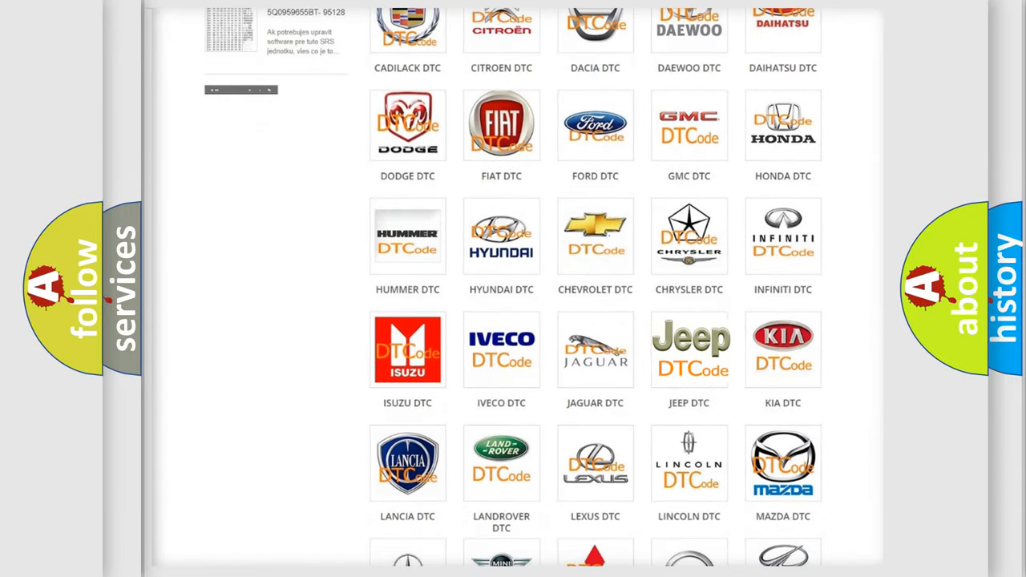
pyautogui.click(688, 348)
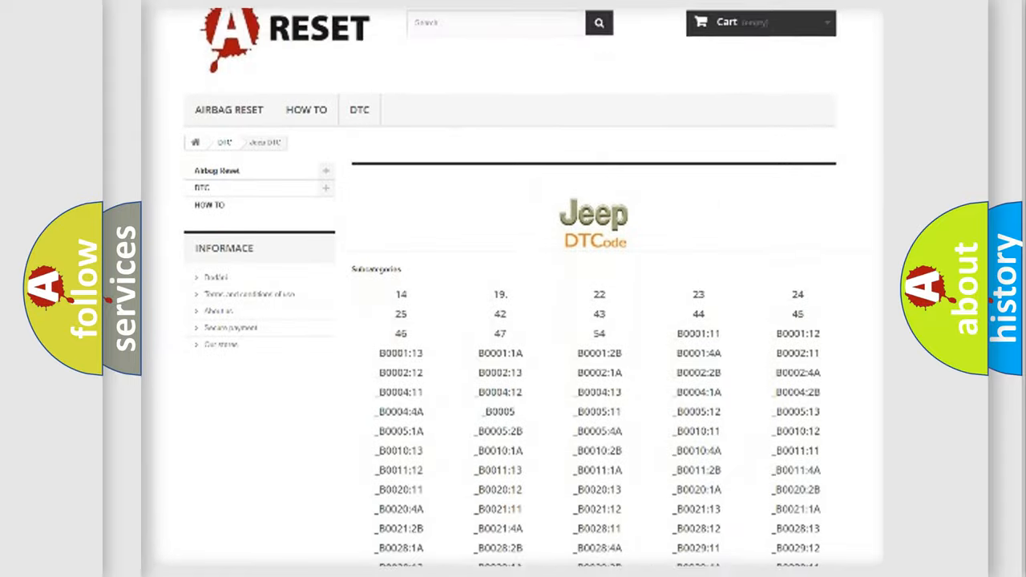
pyautogui.scroll(-3)
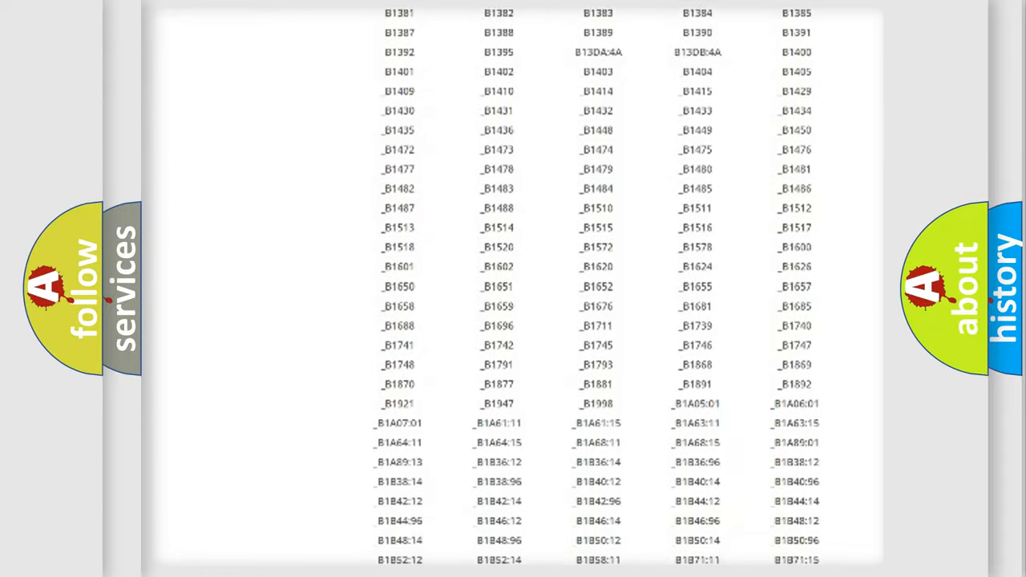